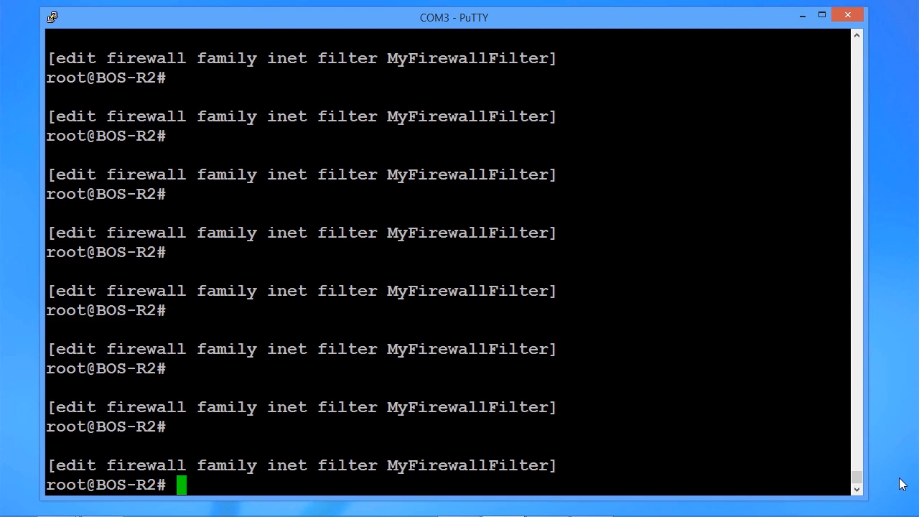
Step: Enter 'set term MyTerm2' to query the completions available for the new term
text(set term)
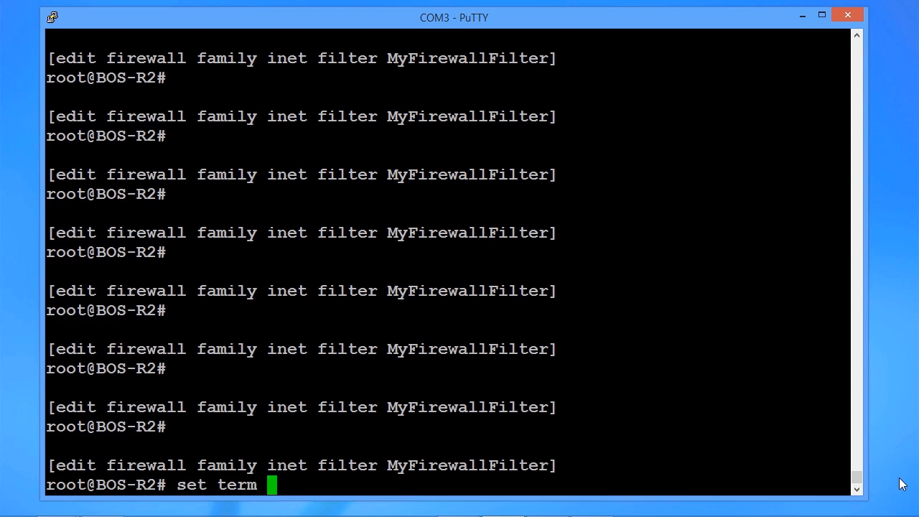
text(My)
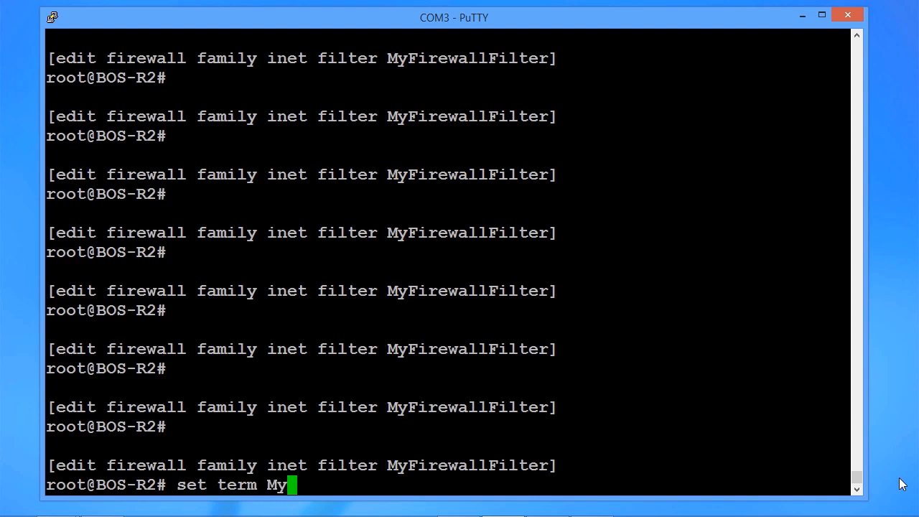
text(Term2)
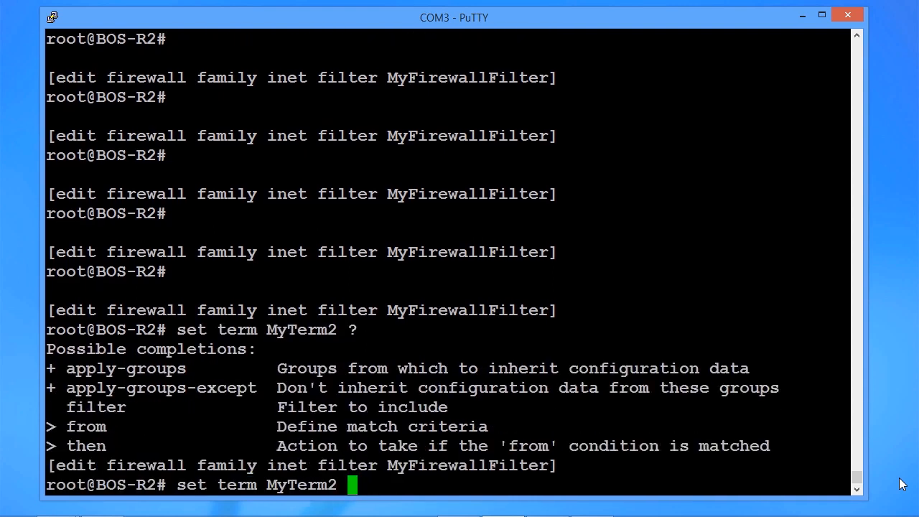
mouse_move(683, 401)
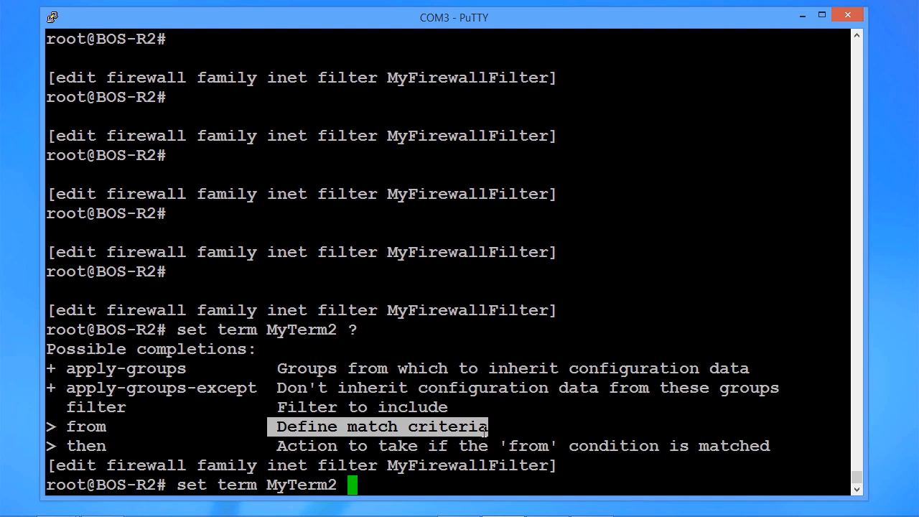
mouse_move(431, 482)
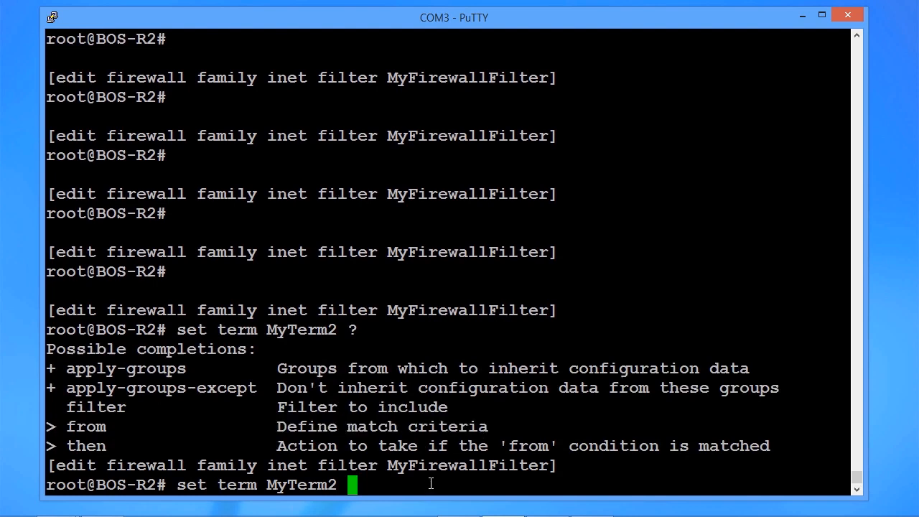
Step: List the 'from' match conditions, noting destination-address and port, and page to the next screen
text(from)
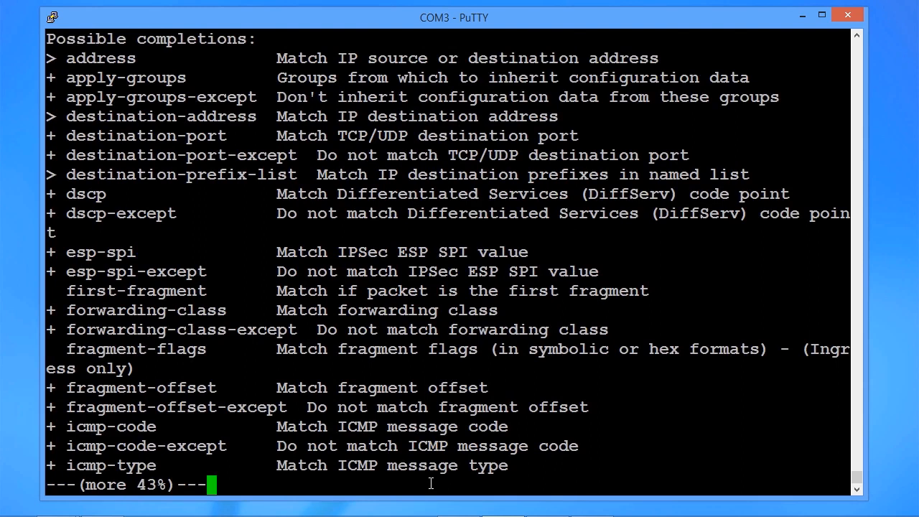
mouse_move(164, 187)
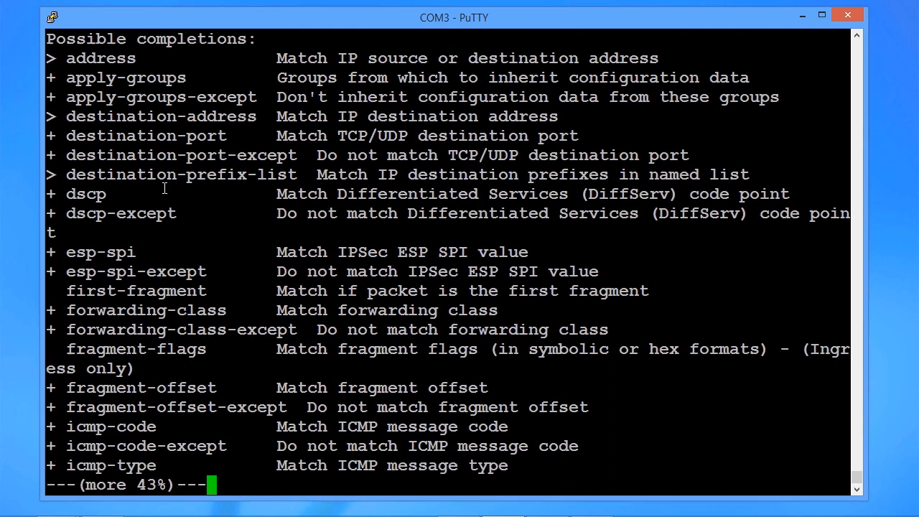
double_click(155, 116)
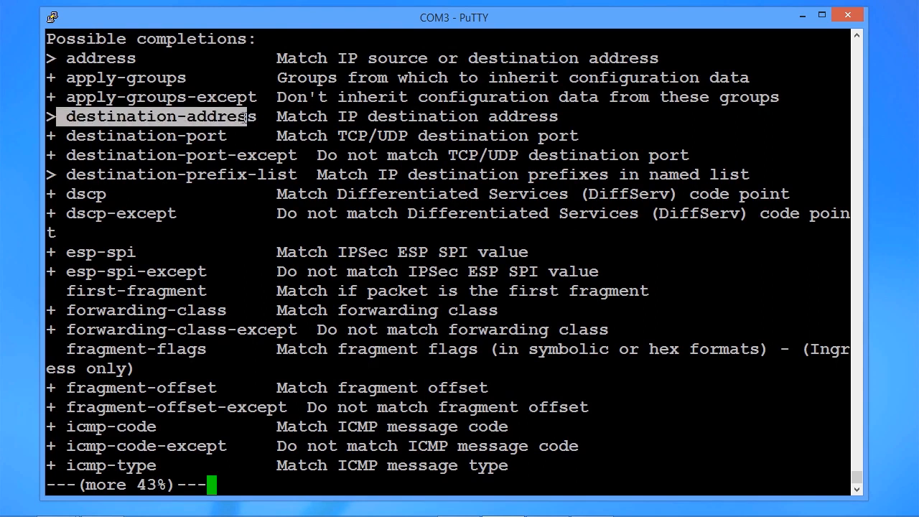
key(Down)
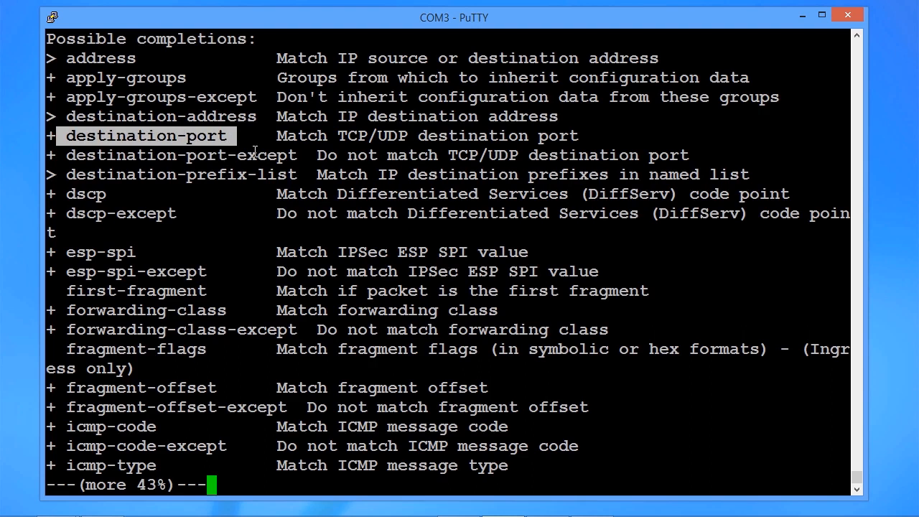
mouse_move(165, 155)
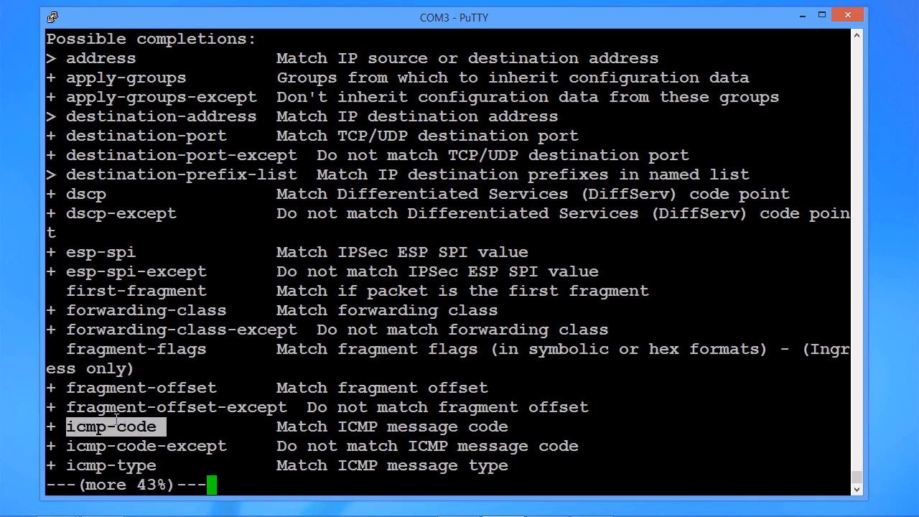
key(space)
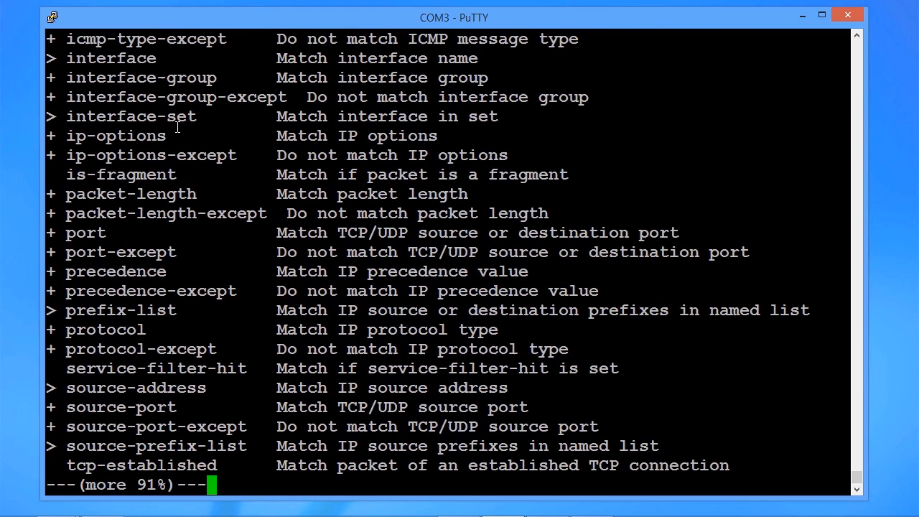
mouse_move(101, 58)
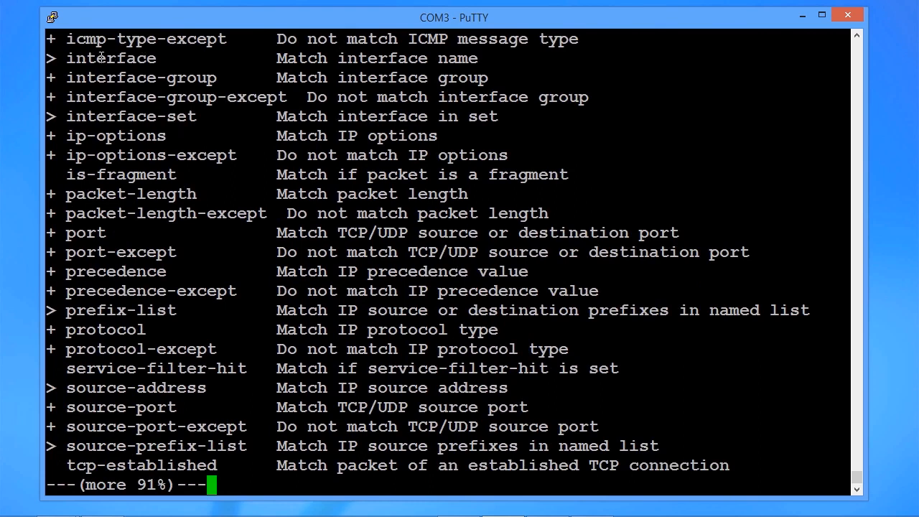
double_click(110, 57)
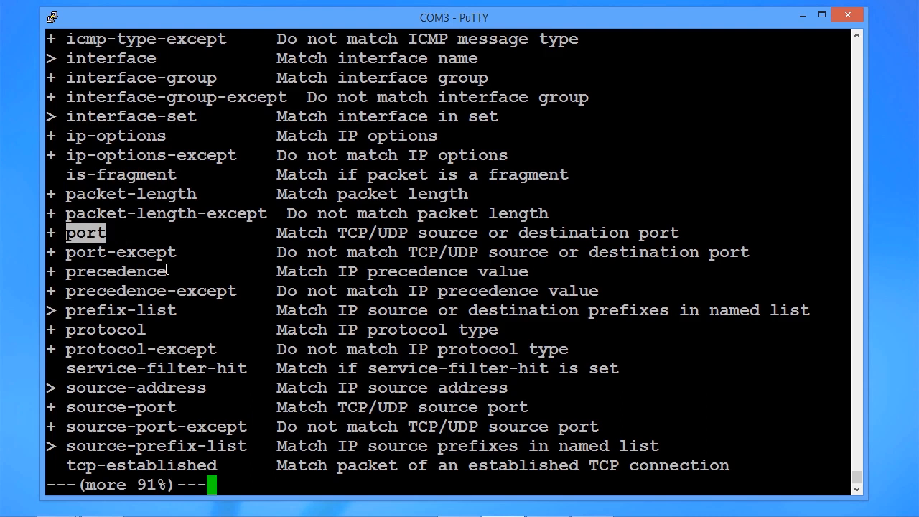
mouse_move(181, 318)
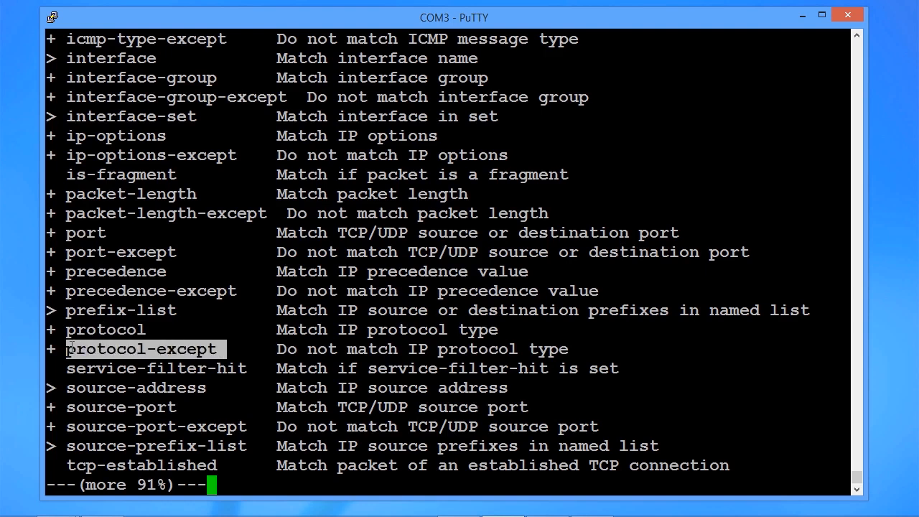
mouse_move(185, 411)
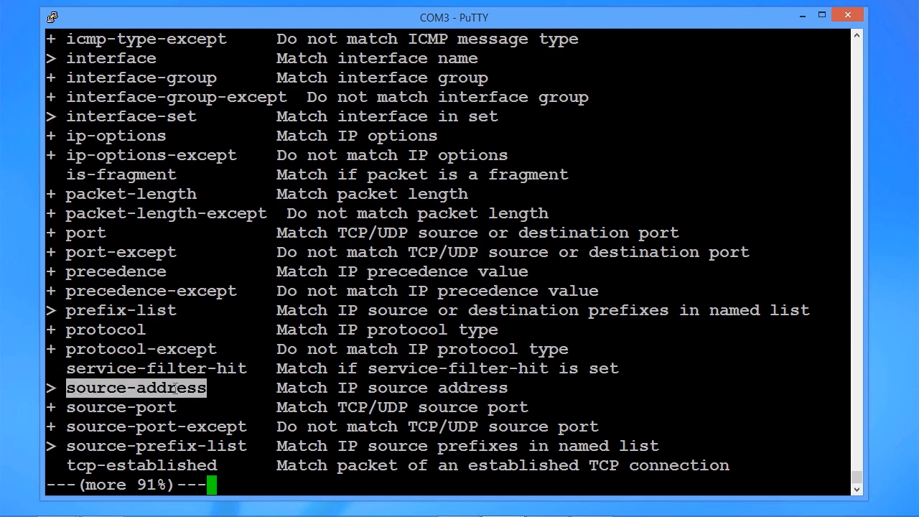
mouse_move(264, 452)
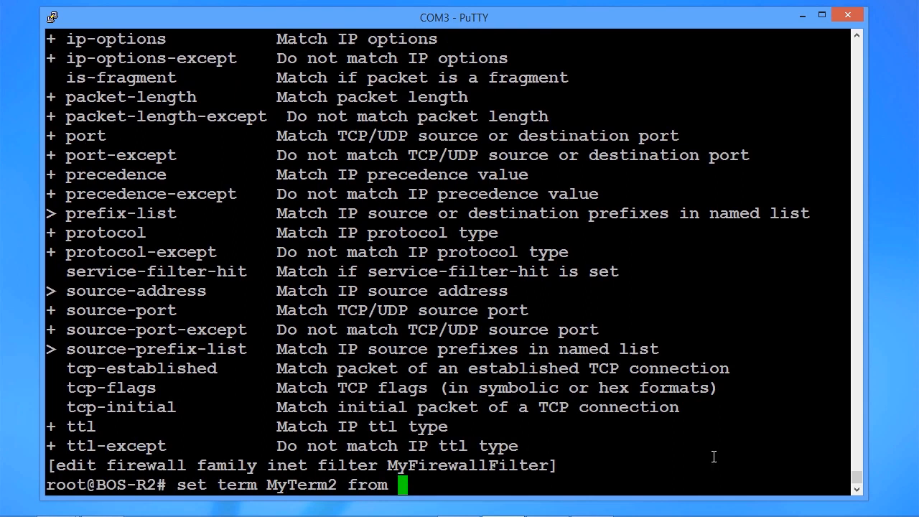
mouse_move(898, 415)
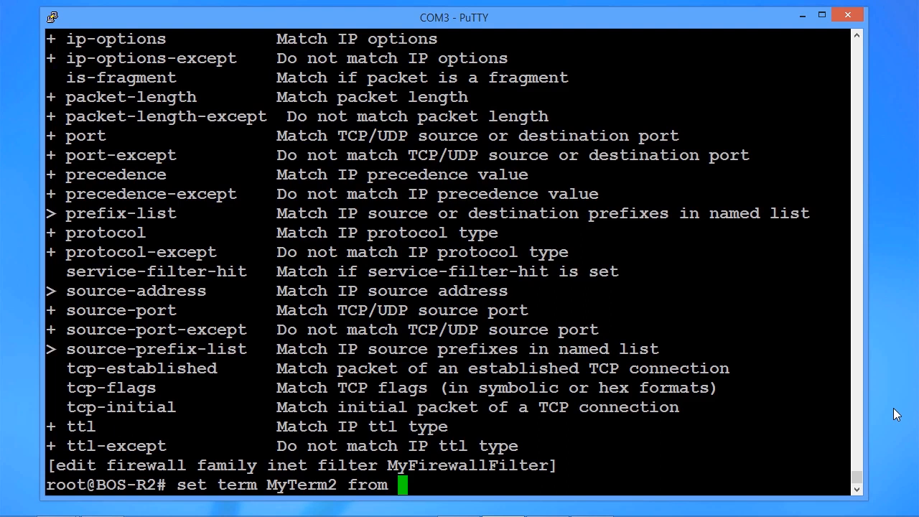
Step: Complete the line as 'from source-address 192.168.5.0/24' for term MyTerm2
text(source)
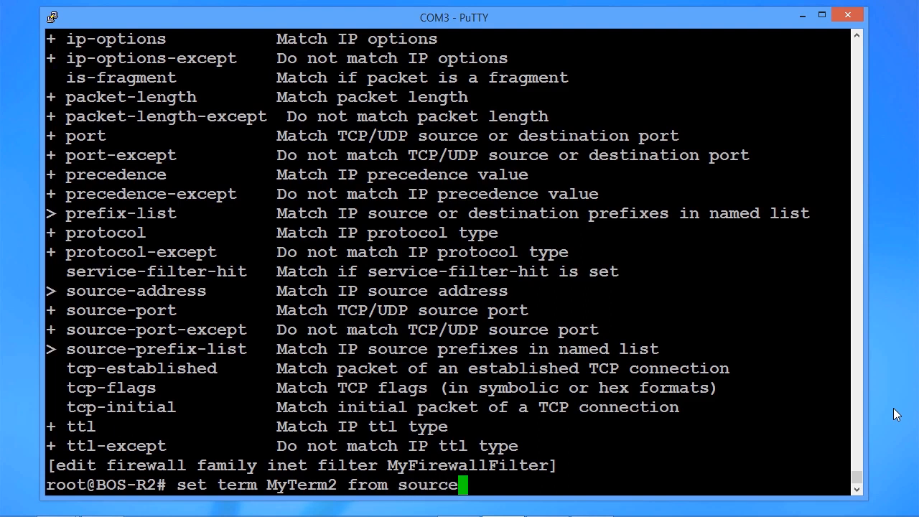
text(-address 19)
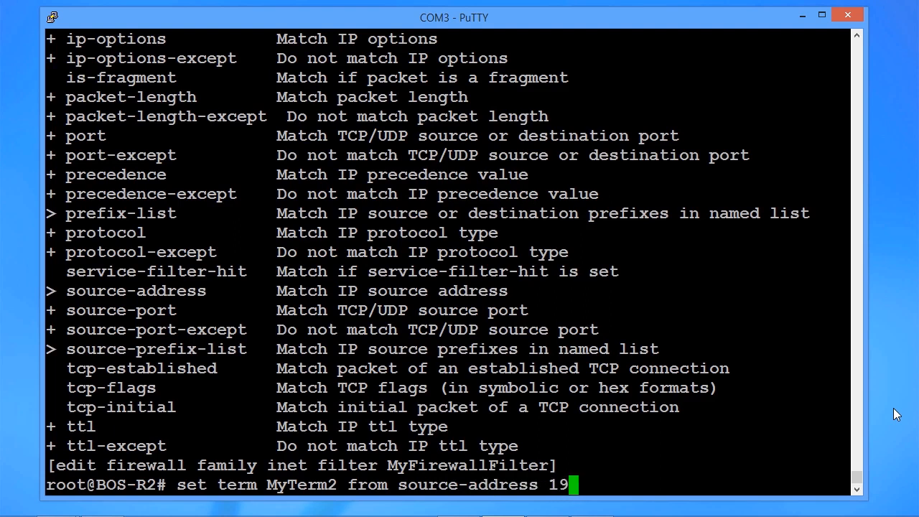
text(2.168.5.)
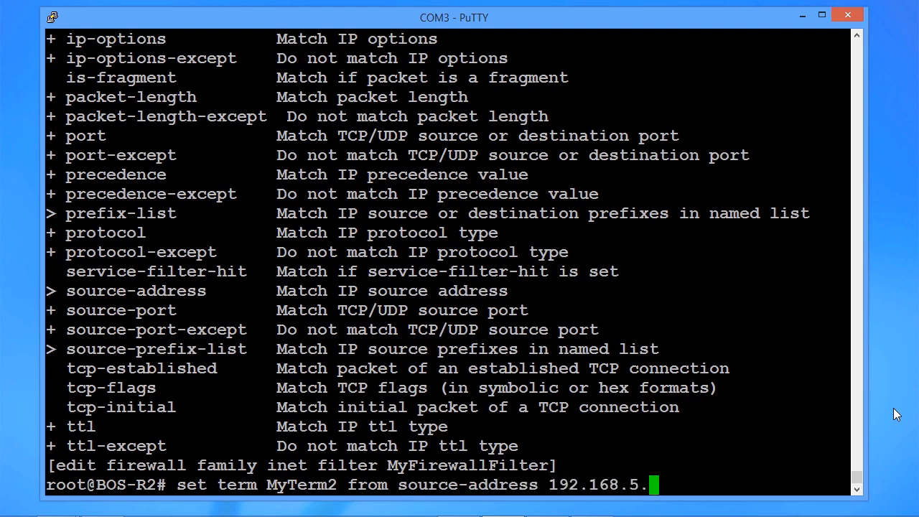
text(0/24)
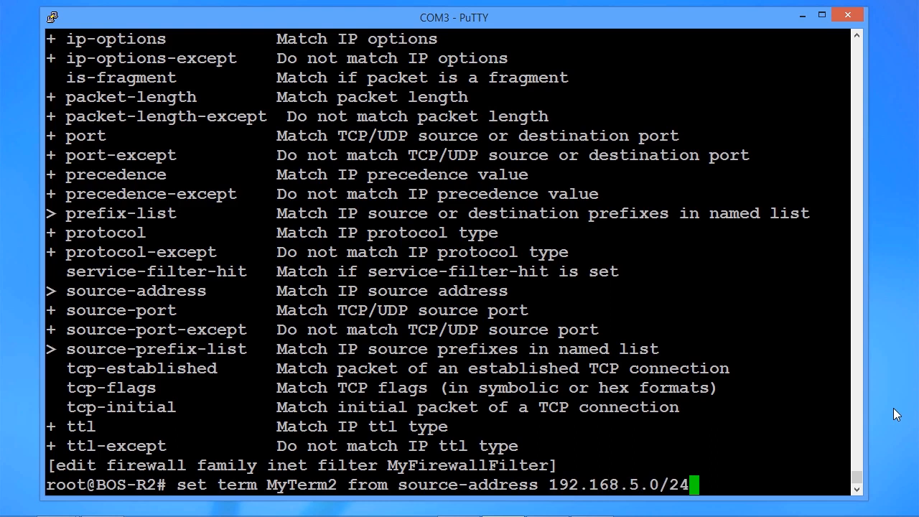
text(\)
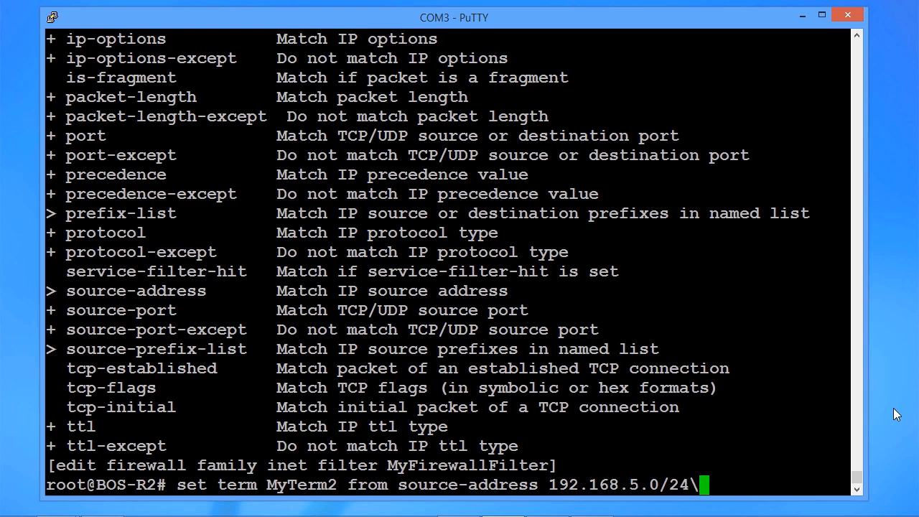
Step: Apply the source-address match, then enter 'set term MyTerm2 then discard' using the completion list
key(Return)
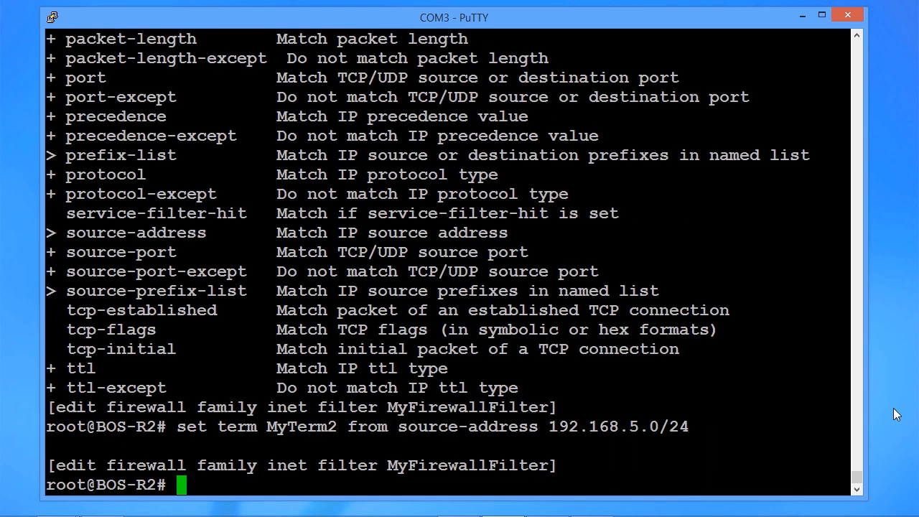
text(set term)
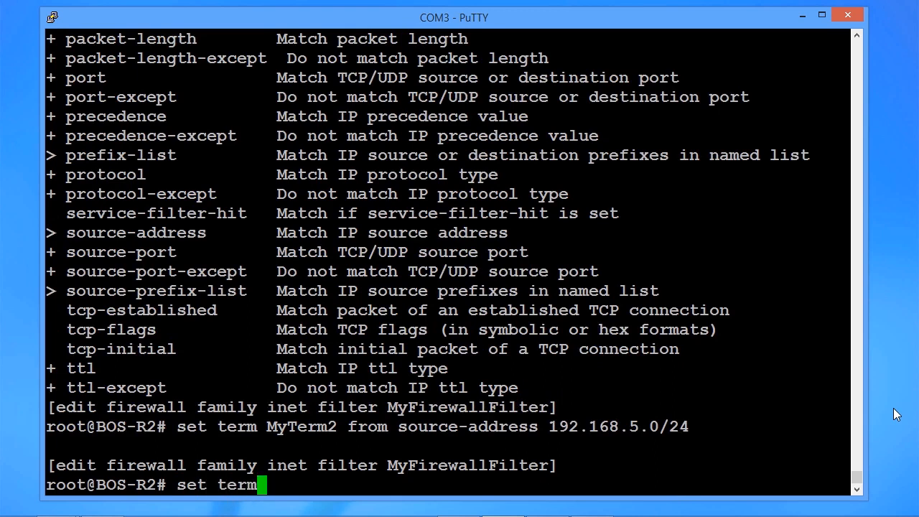
text(MyTerm)
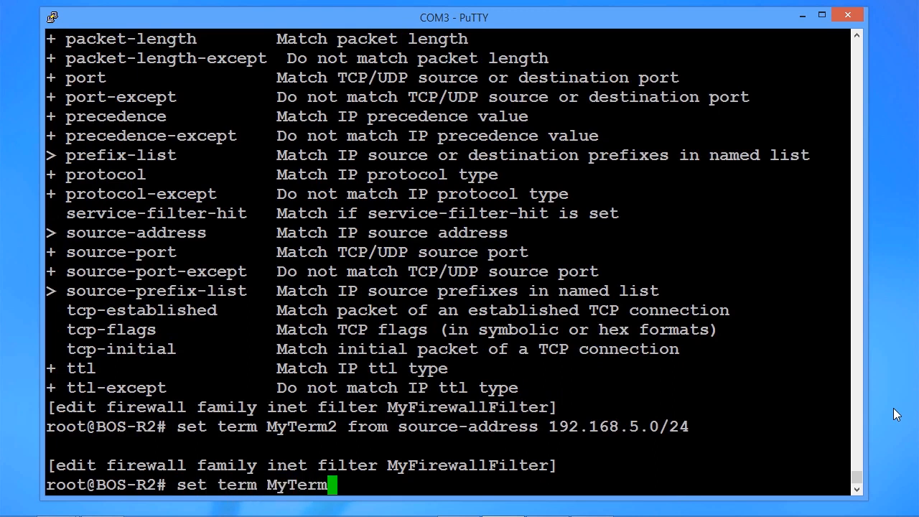
text(2 then)
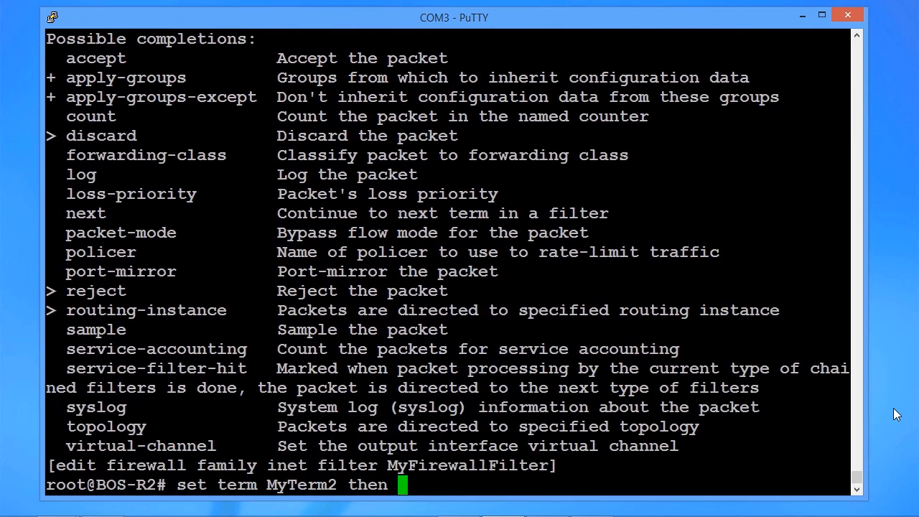
double_click(94, 58)
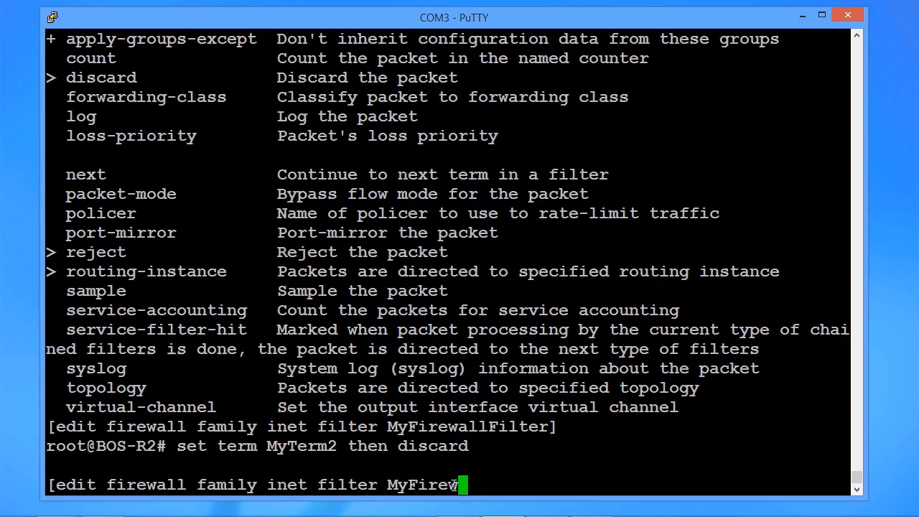
Step: Run 'show' to display FWTerm1 and MyTerm2, highlighting MyTerm2's discard action
text(show)
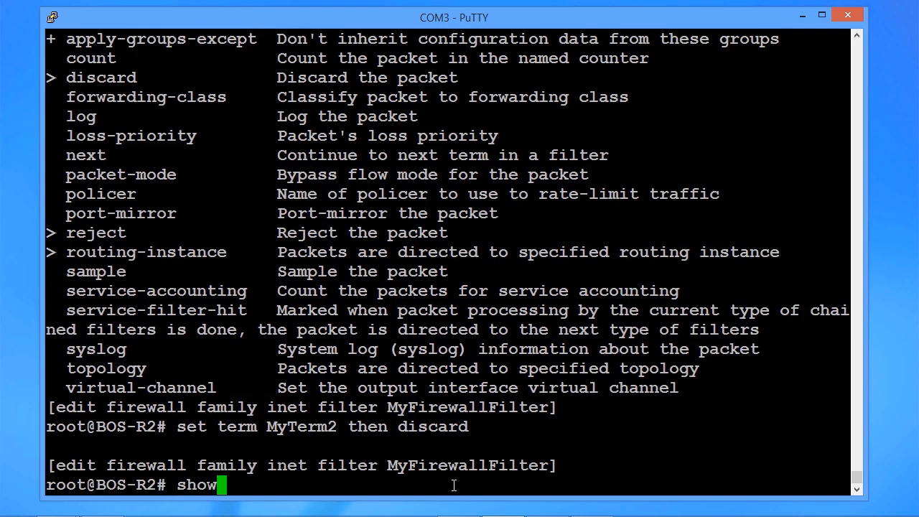
key(Return)
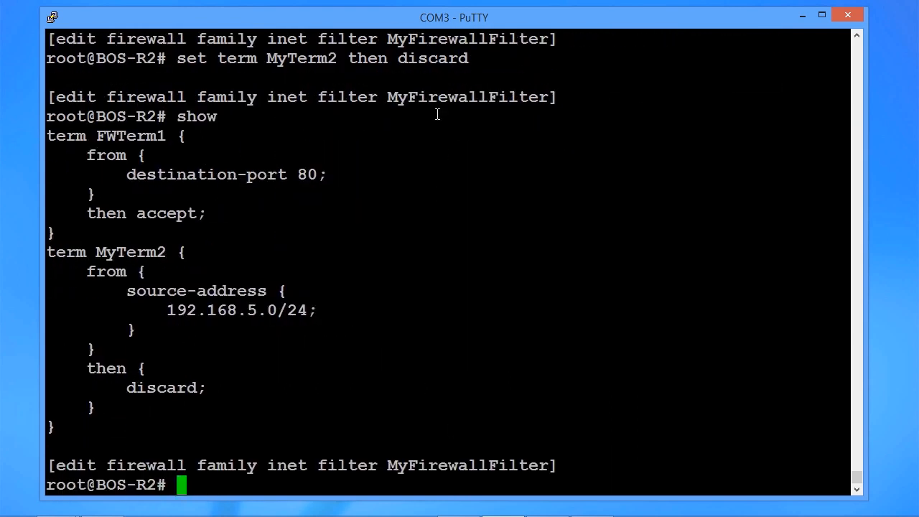
mouse_move(52, 135)
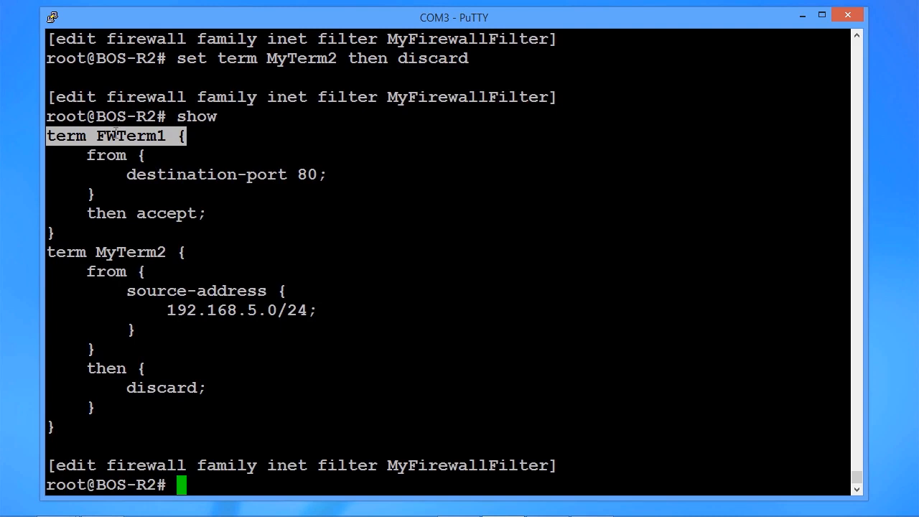
mouse_move(158, 175)
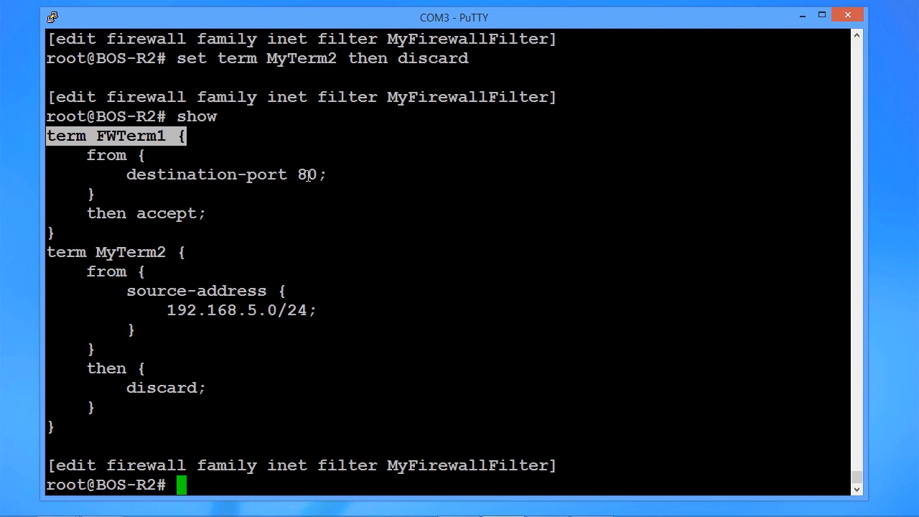
mouse_move(132, 214)
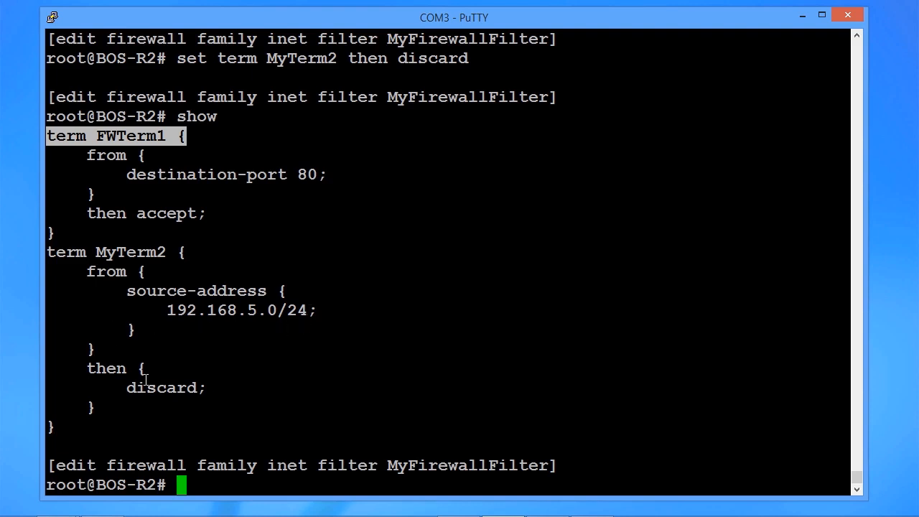
mouse_move(170, 212)
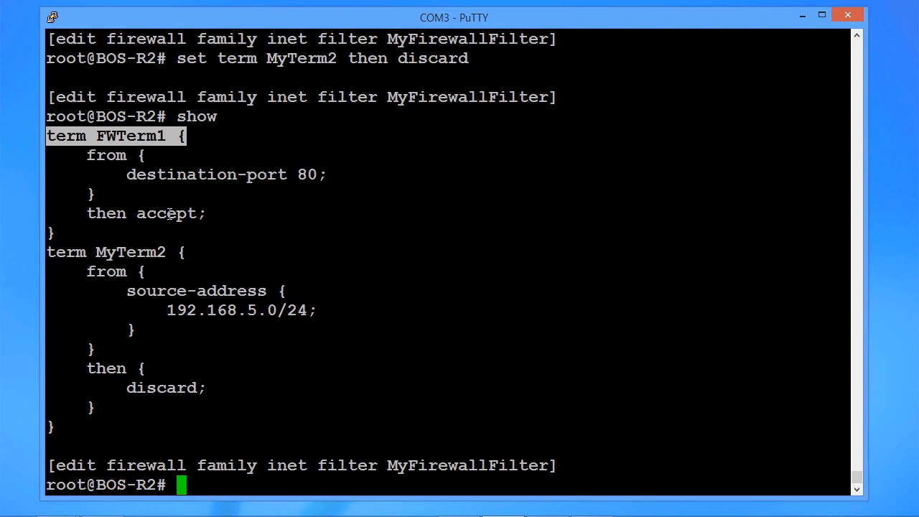
double_click(163, 387)
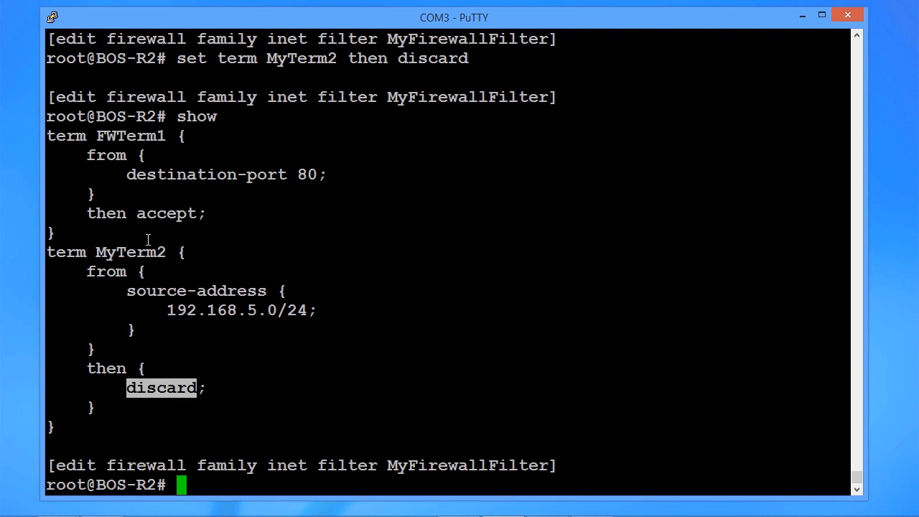
mouse_move(117, 420)
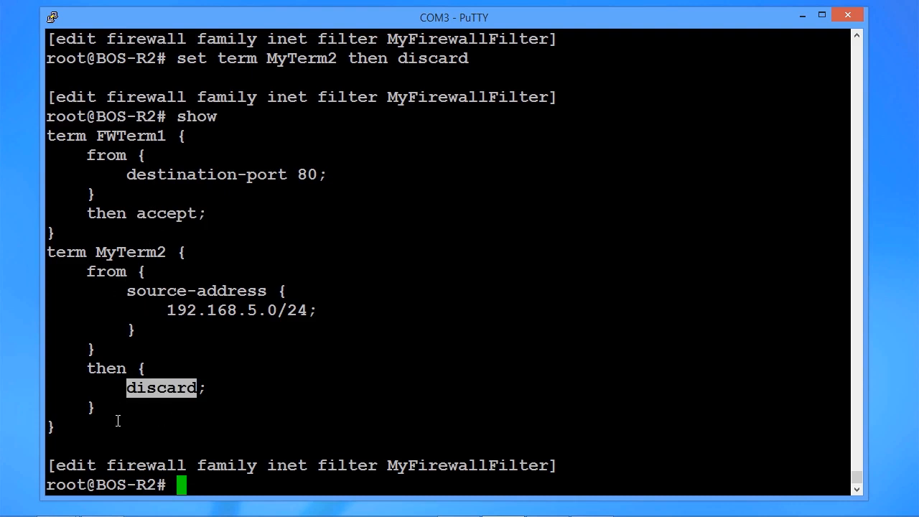
mouse_move(158, 190)
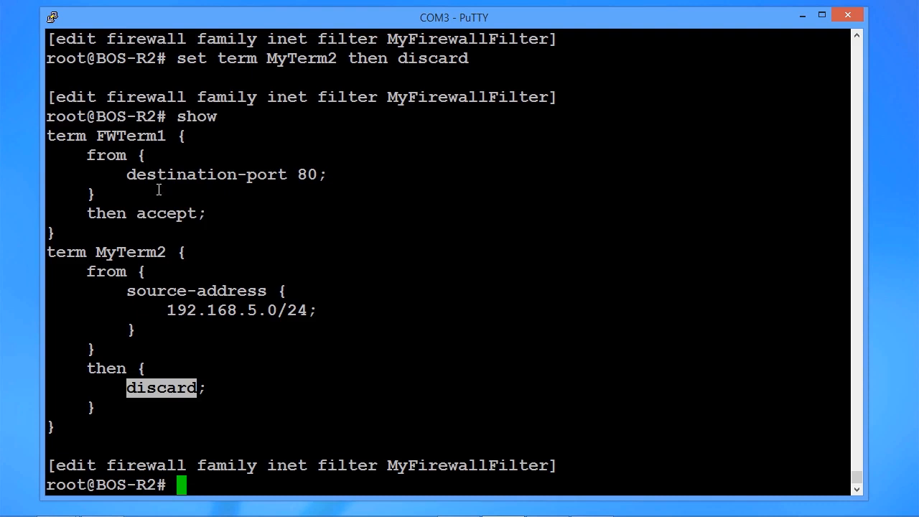